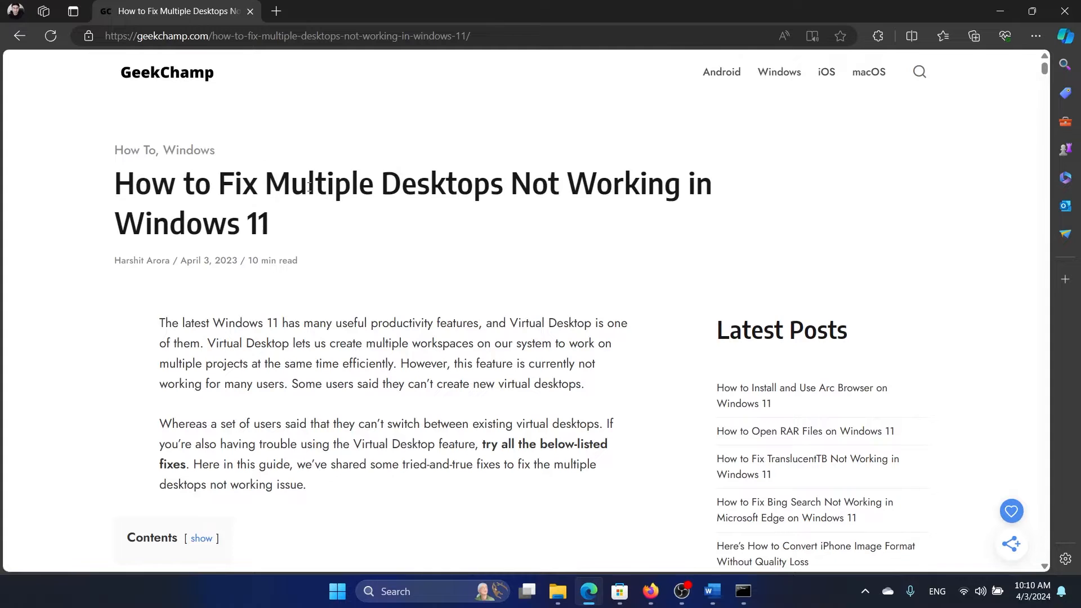
{"action": "mouse_move", "coordinate": [527, 439]}
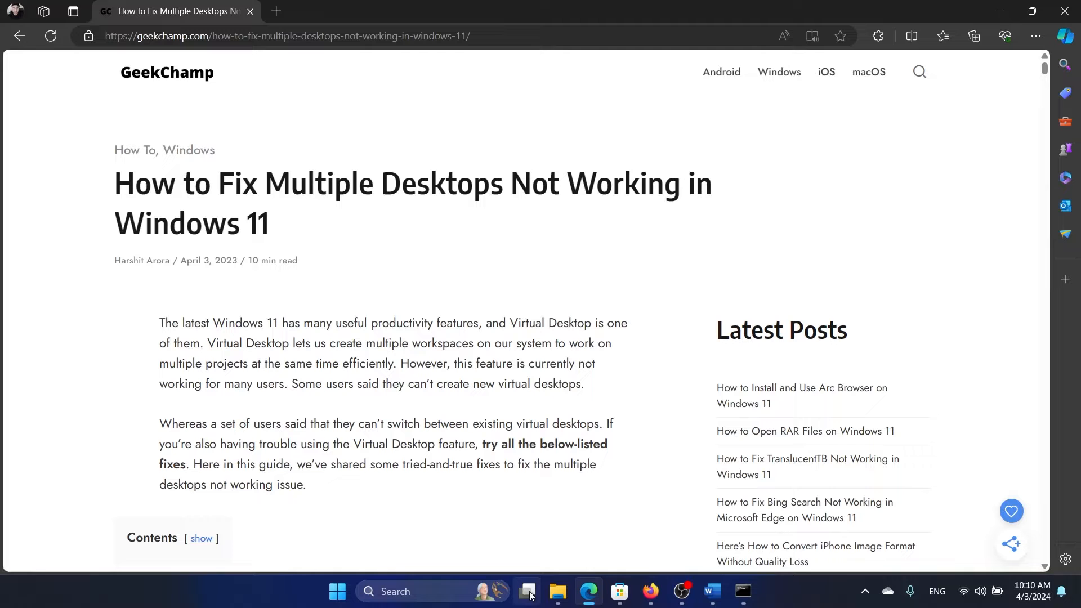
Open Task View to see all open windows and virtual desktops.
{"action": "left_click", "coordinate": [528, 591]}
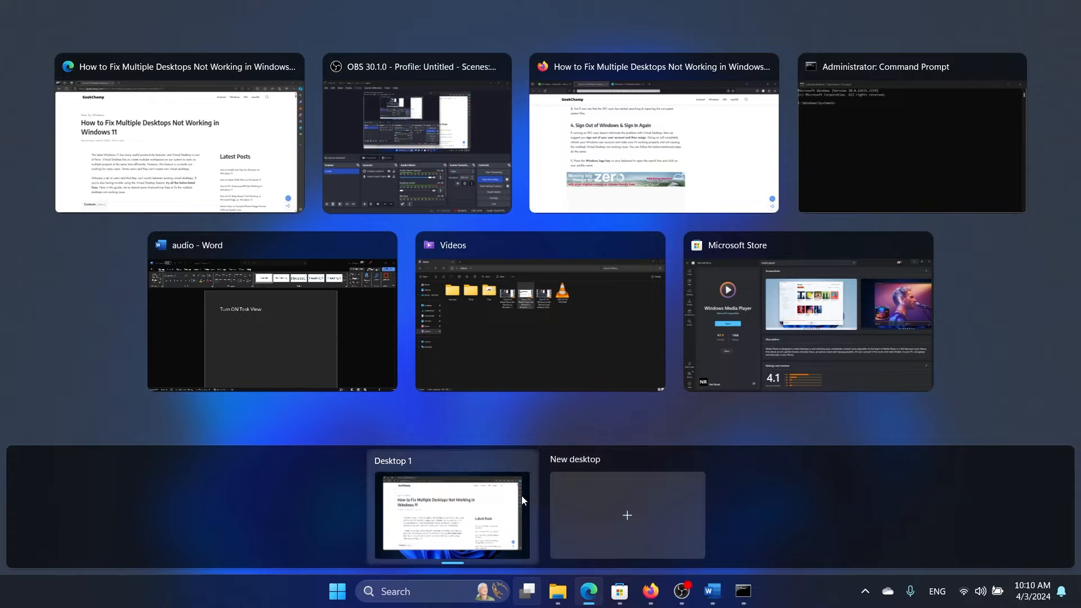
{"action": "mouse_move", "coordinate": [626, 516]}
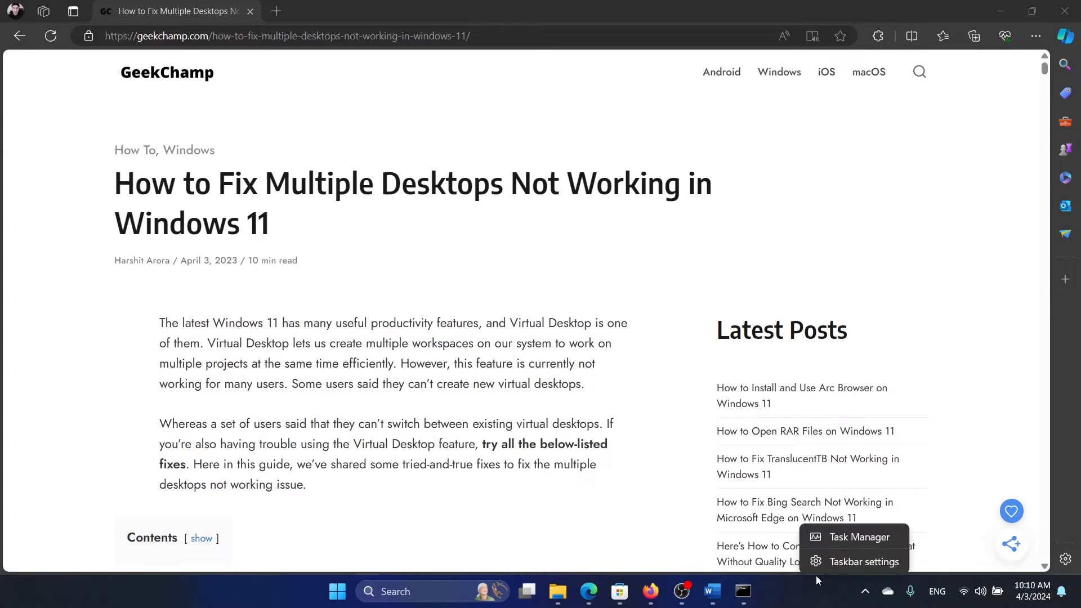
In Taskbar settings, switch the Task view taskbar item off, then back on.
{"action": "left_click", "coordinate": [865, 561]}
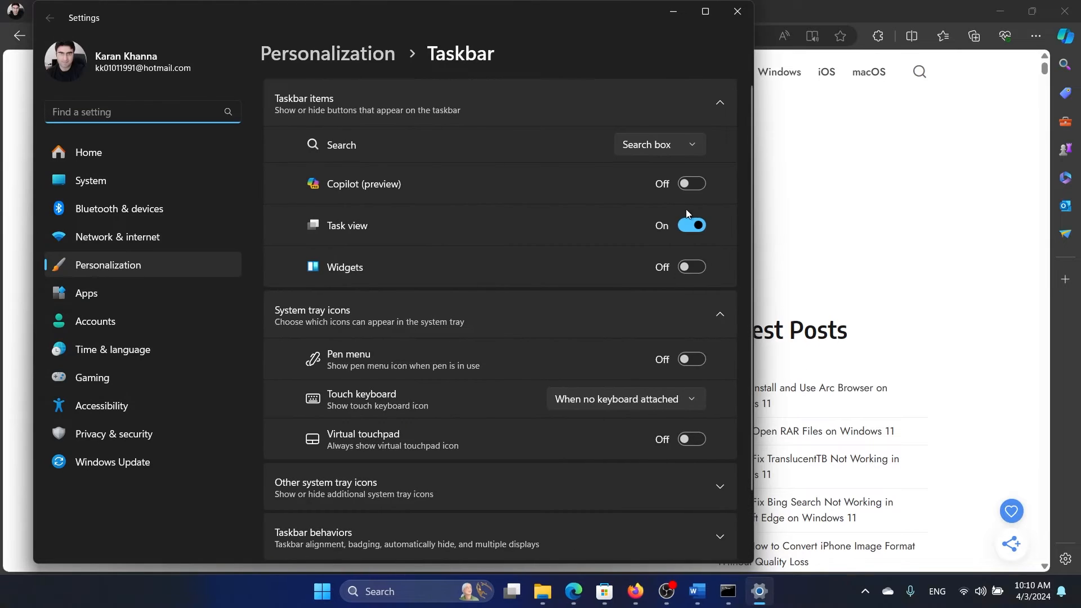
{"action": "mouse_move", "coordinate": [713, 226]}
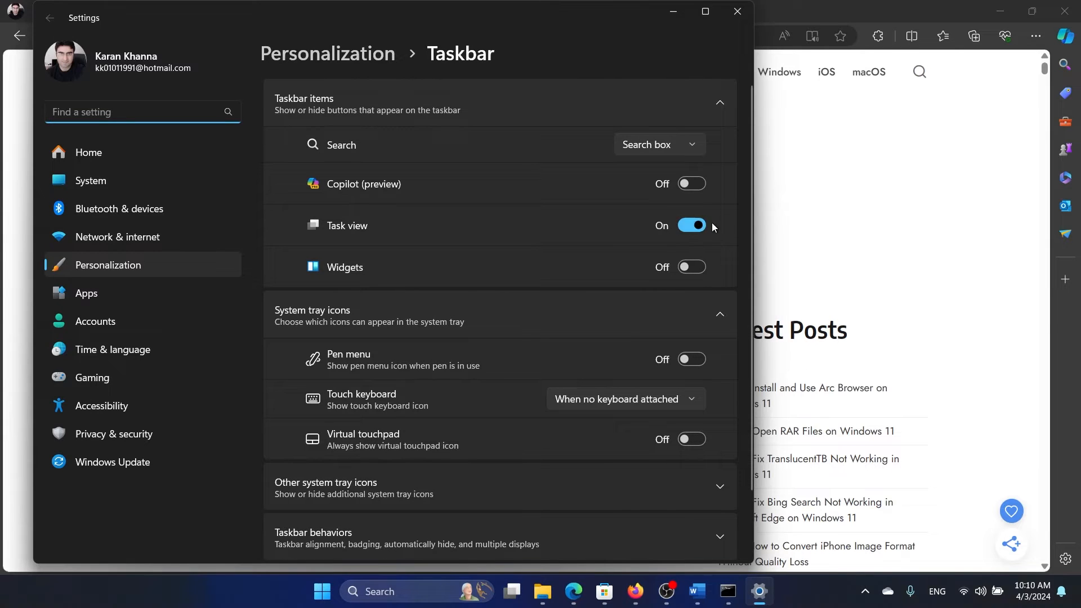
{"action": "left_click", "coordinate": [690, 224]}
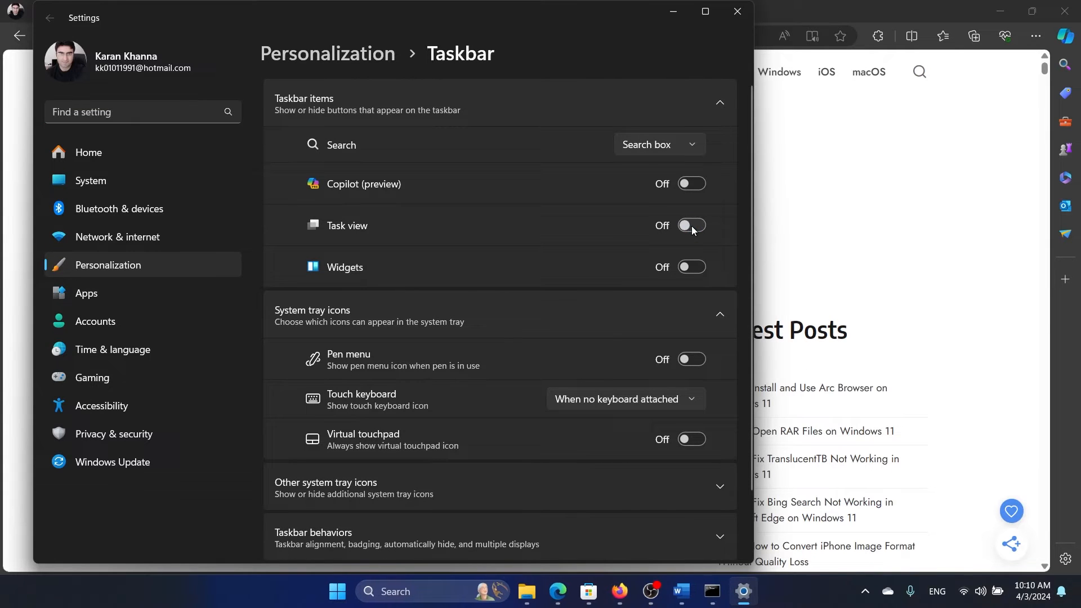
{"action": "left_click", "coordinate": [690, 225]}
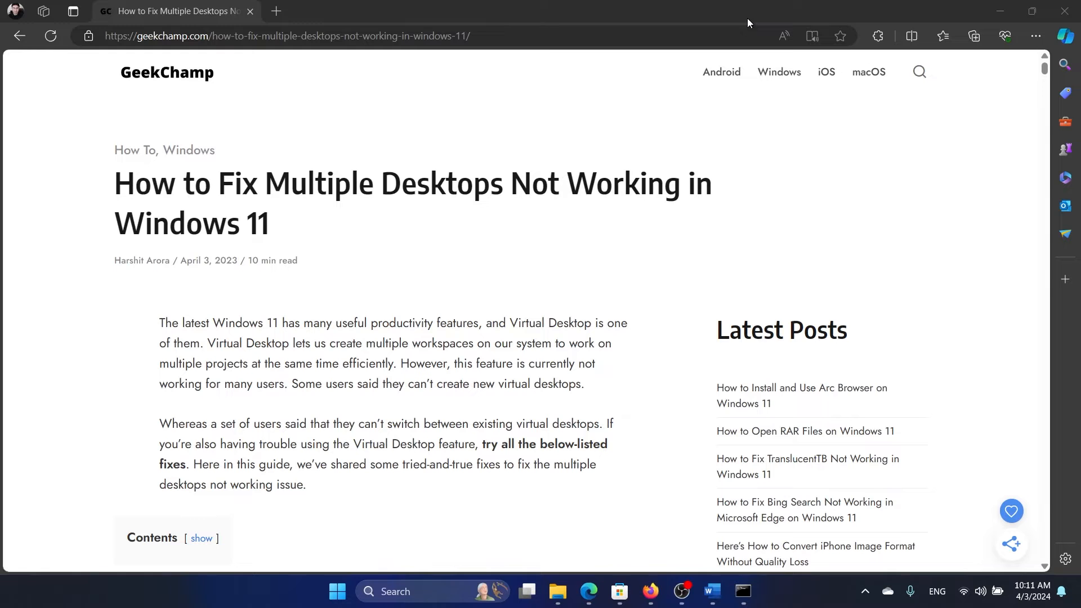
{"action": "mouse_move", "coordinate": [522, 544]}
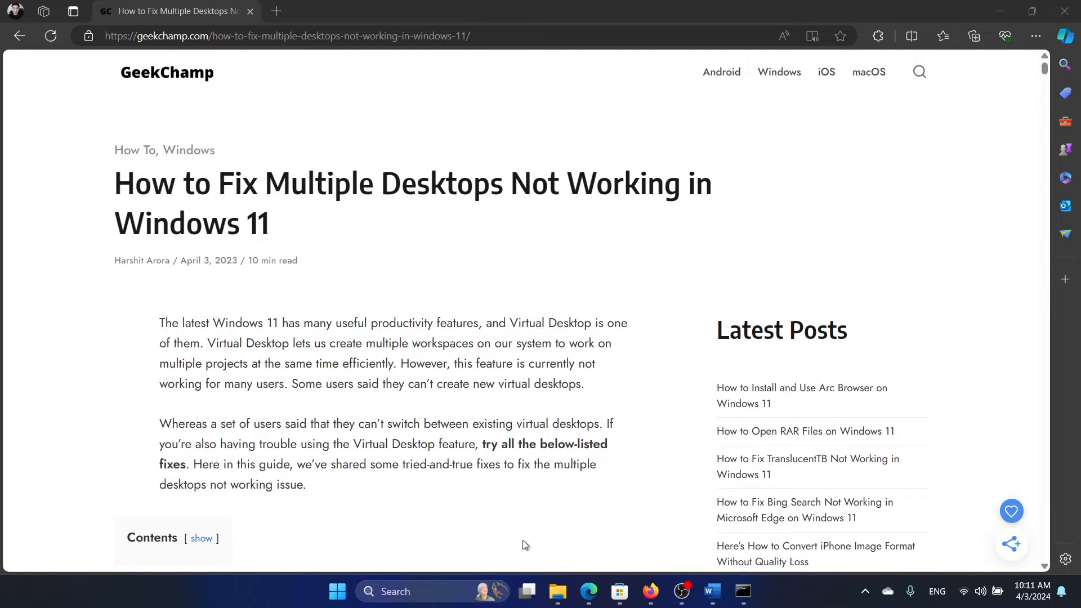
{"action": "left_click", "coordinate": [528, 591]}
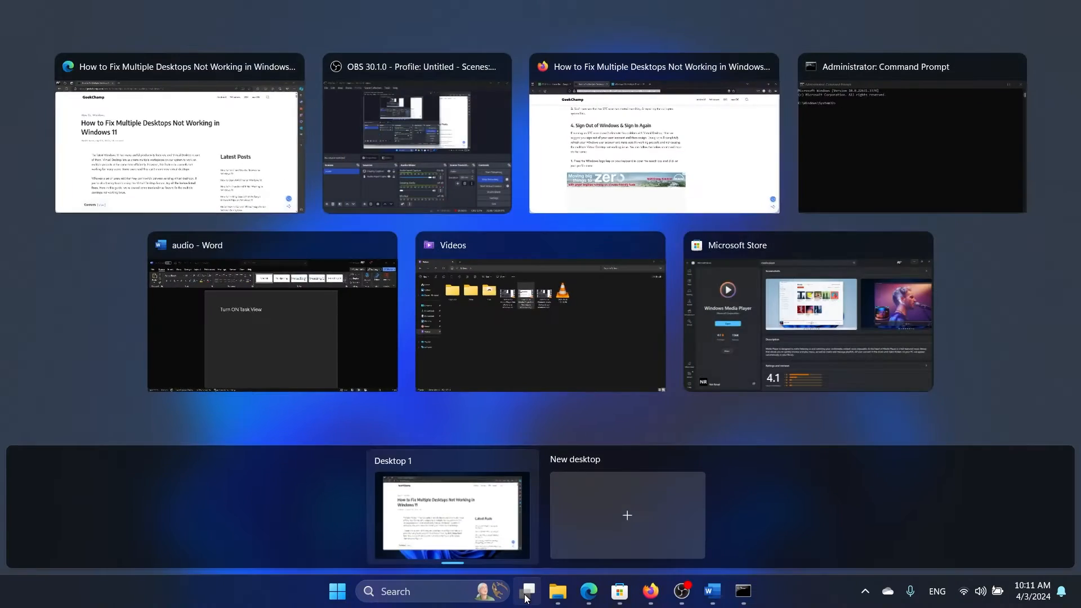
{"action": "mouse_move", "coordinate": [627, 507]}
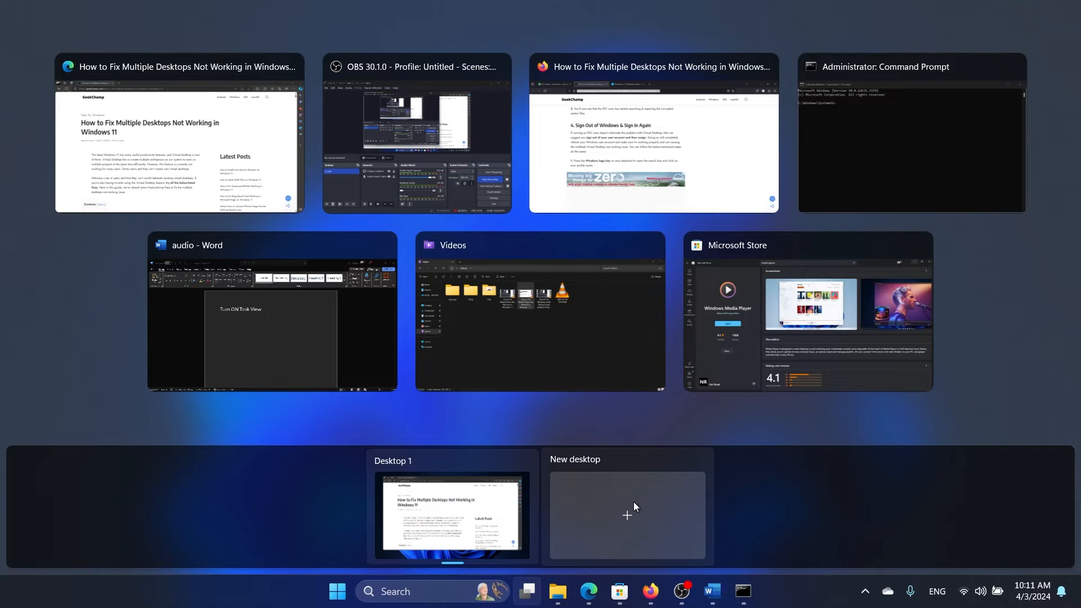
{"action": "mouse_move", "coordinate": [538, 591]}
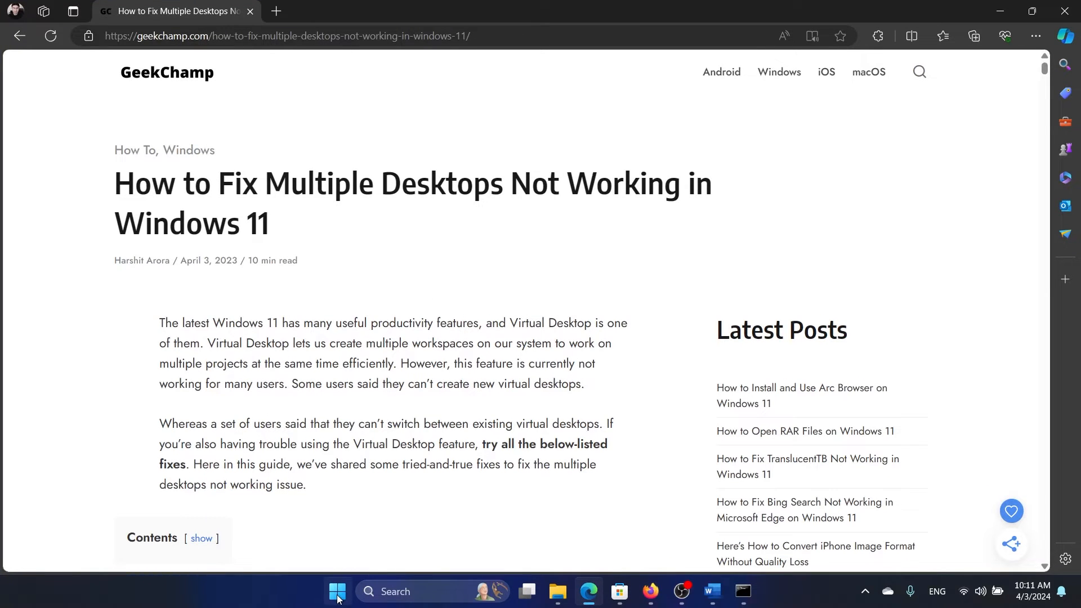
Check Windows Update optional updates, find none, and close Settings.
{"action": "left_click", "coordinate": [337, 592]}
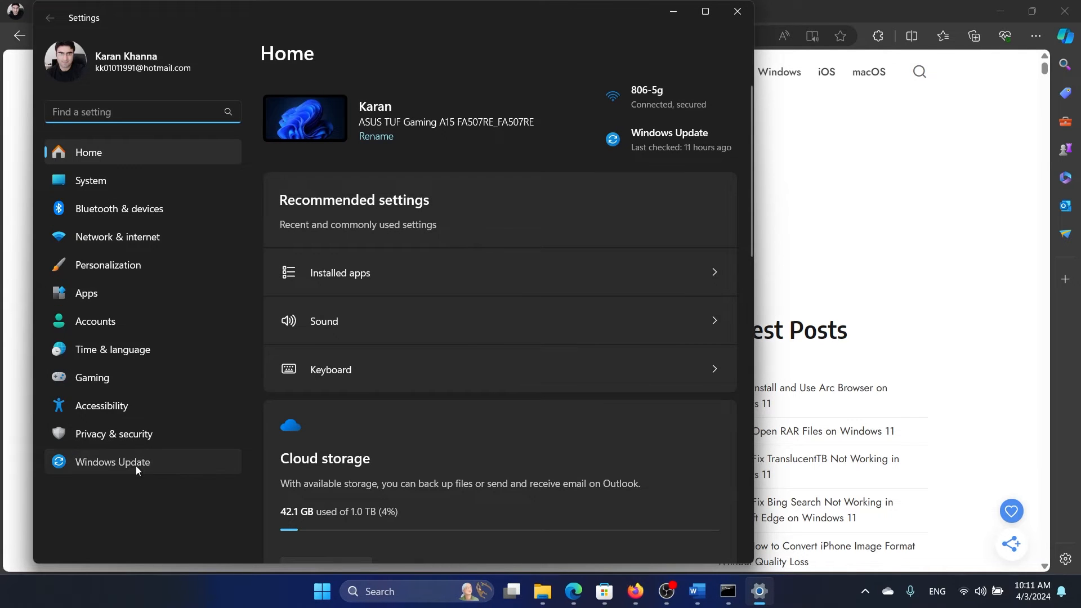
{"action": "left_click", "coordinate": [112, 462]}
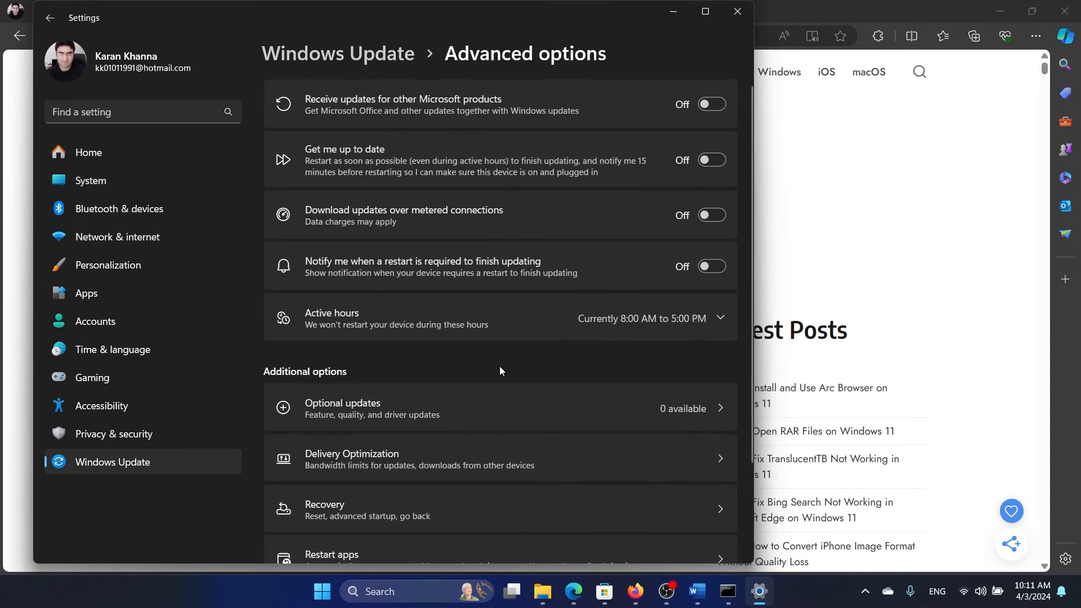
{"action": "left_click", "coordinate": [501, 407]}
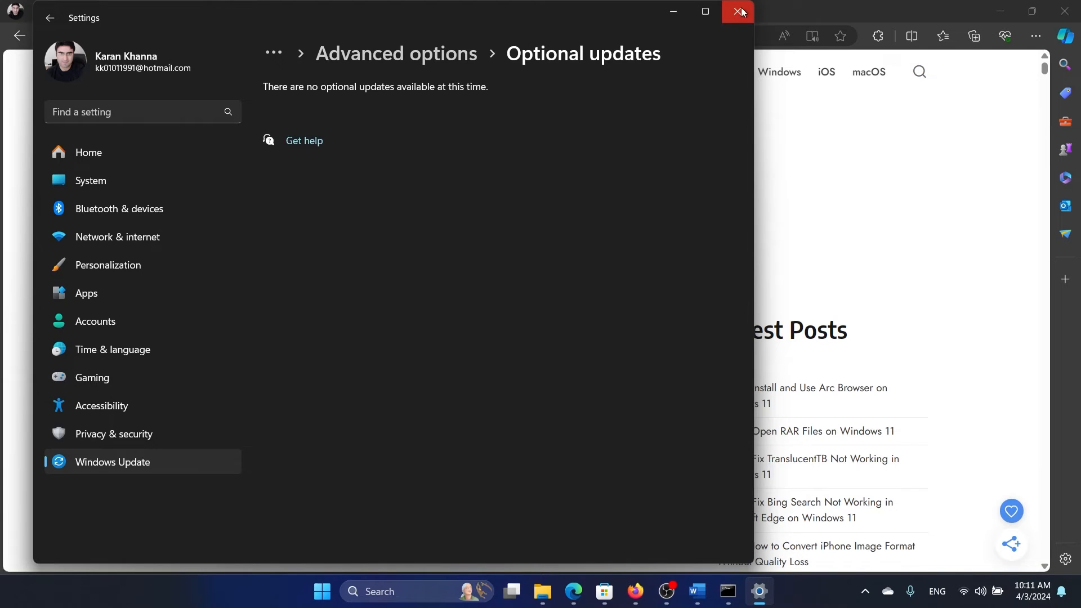
{"action": "left_click", "coordinate": [738, 12]}
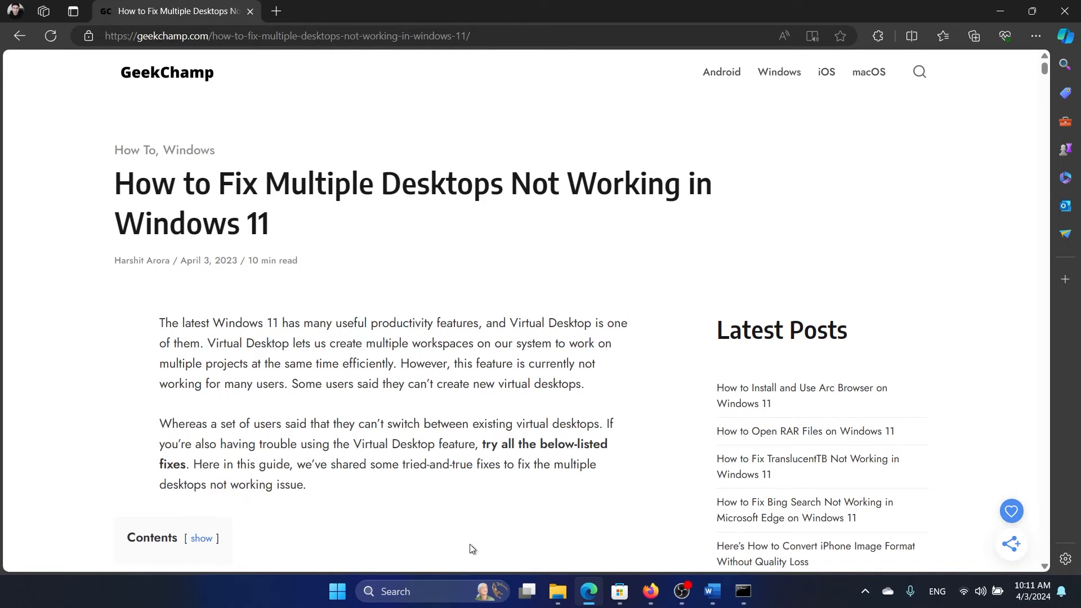
{"action": "mouse_move", "coordinate": [429, 557]}
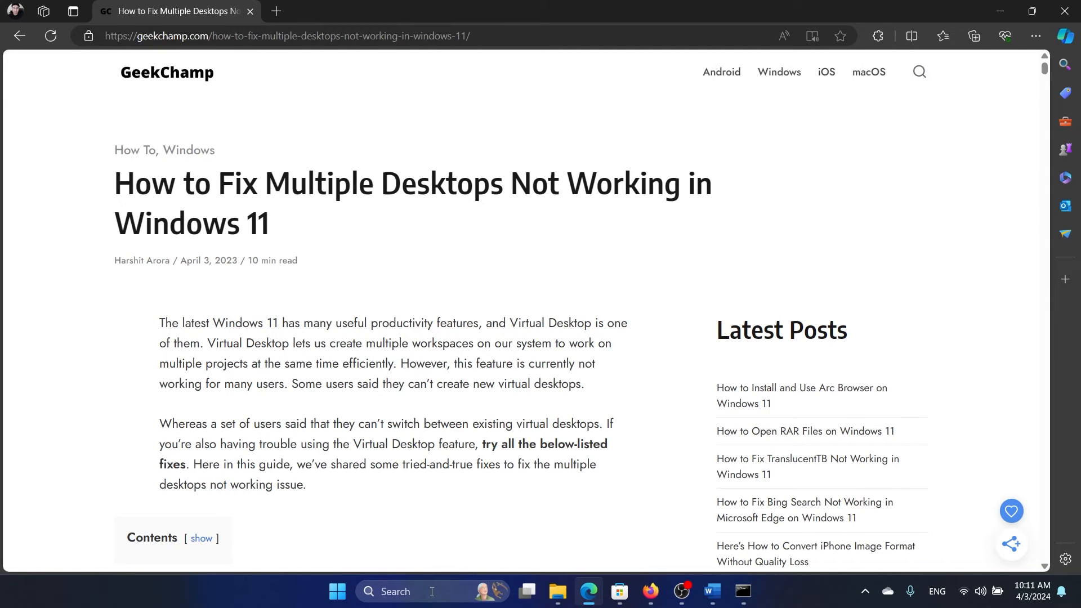
Search 'command prompt' and run Command Prompt as administrator.
{"action": "type", "text": "comm"}
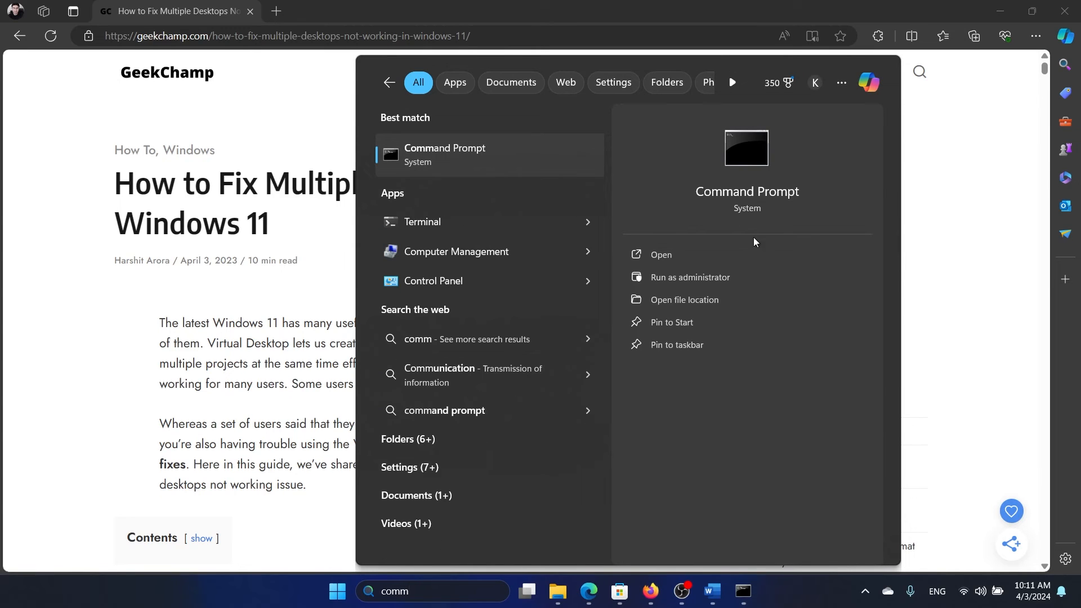
{"action": "mouse_move", "coordinate": [793, 512]}
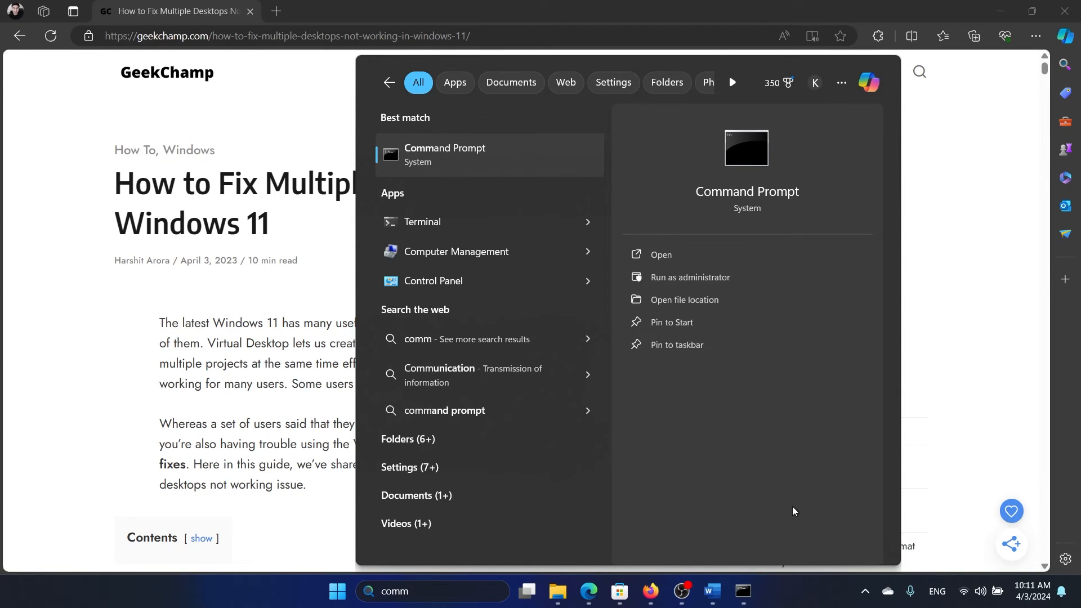
{"action": "left_click", "coordinate": [688, 277]}
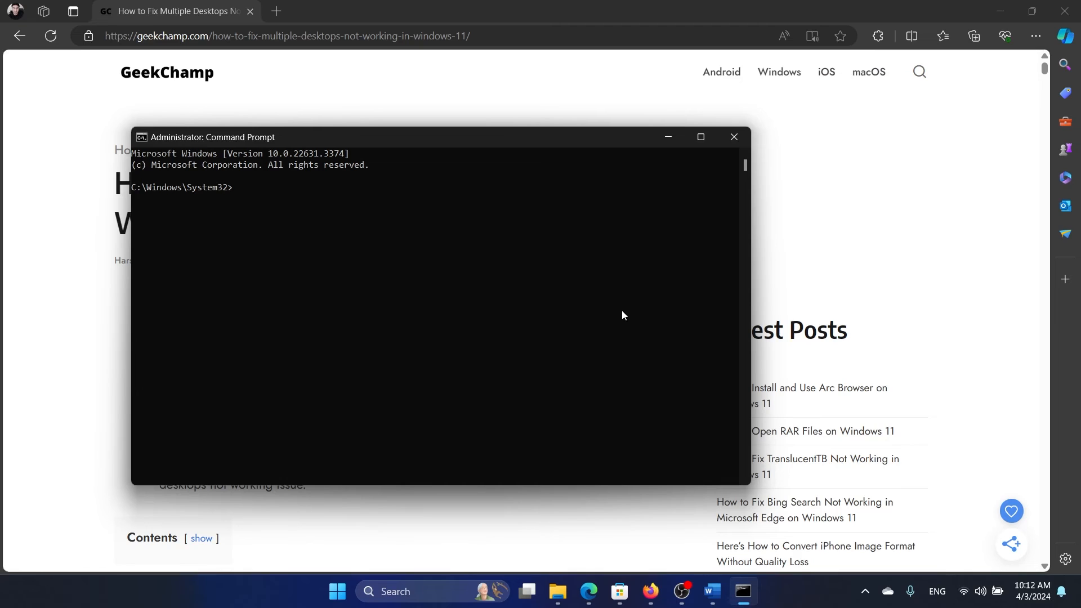
Run 'sfc /scannow' at the administrator prompt to begin the system file scan.
{"action": "type", "text": "sfc"}
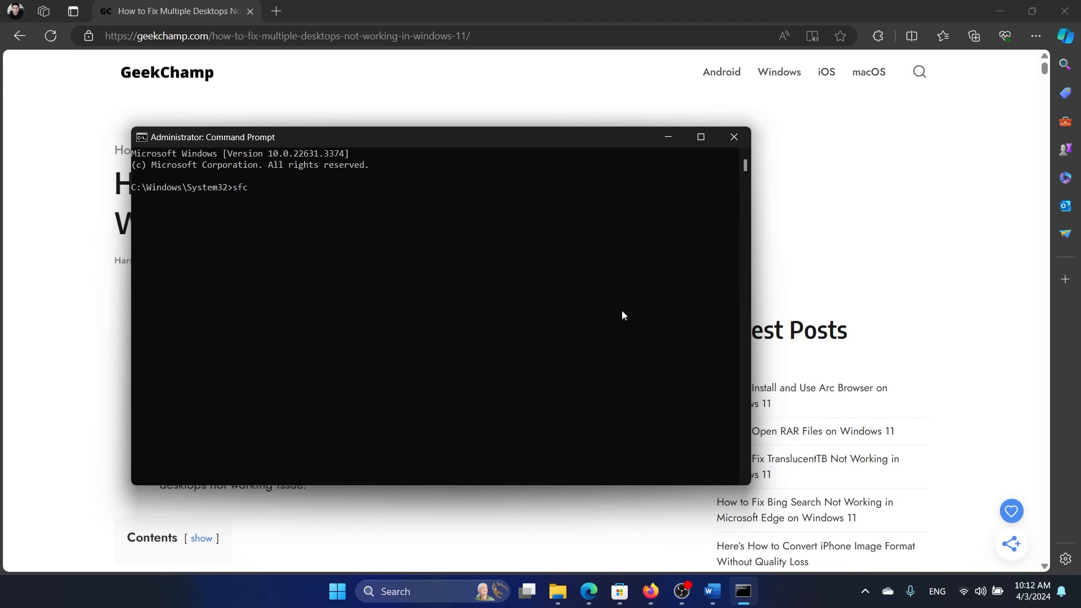
{"action": "type", "text": "/scannow"}
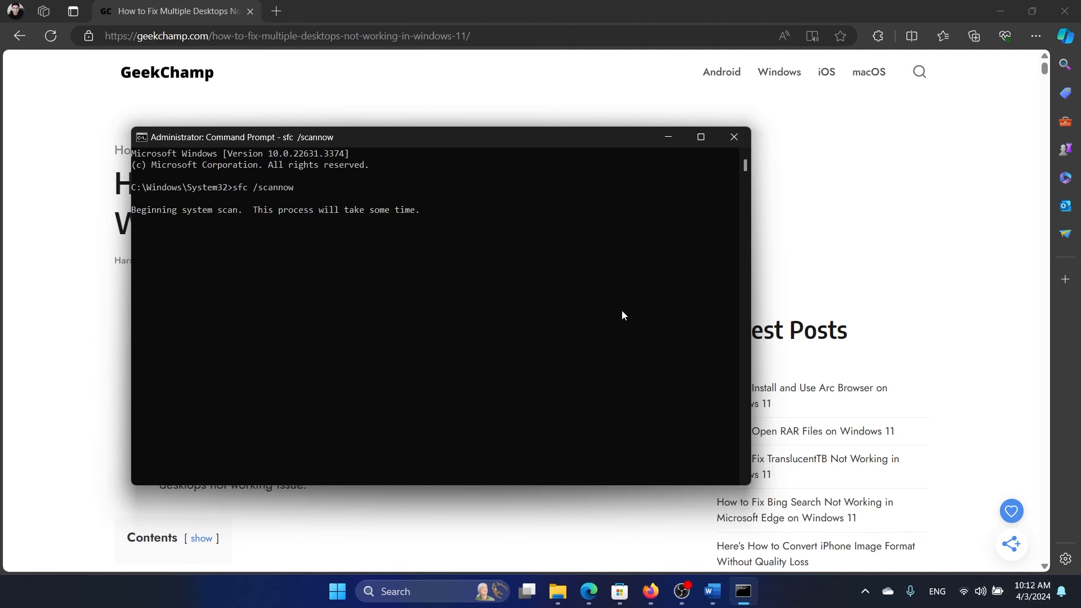
{"action": "mouse_move", "coordinate": [581, 193]}
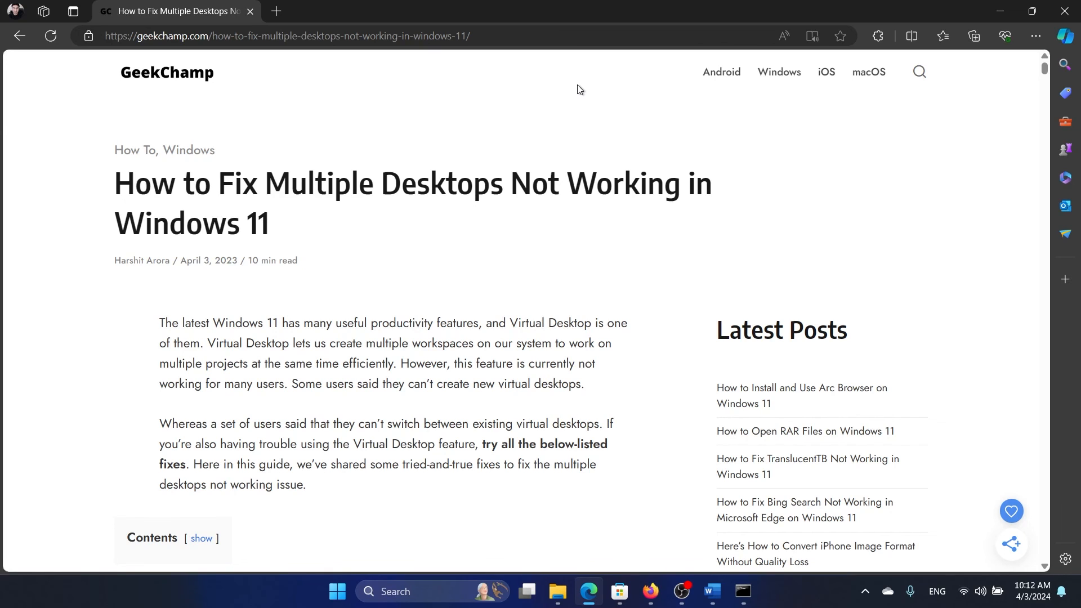
{"action": "mouse_move", "coordinate": [596, 243]}
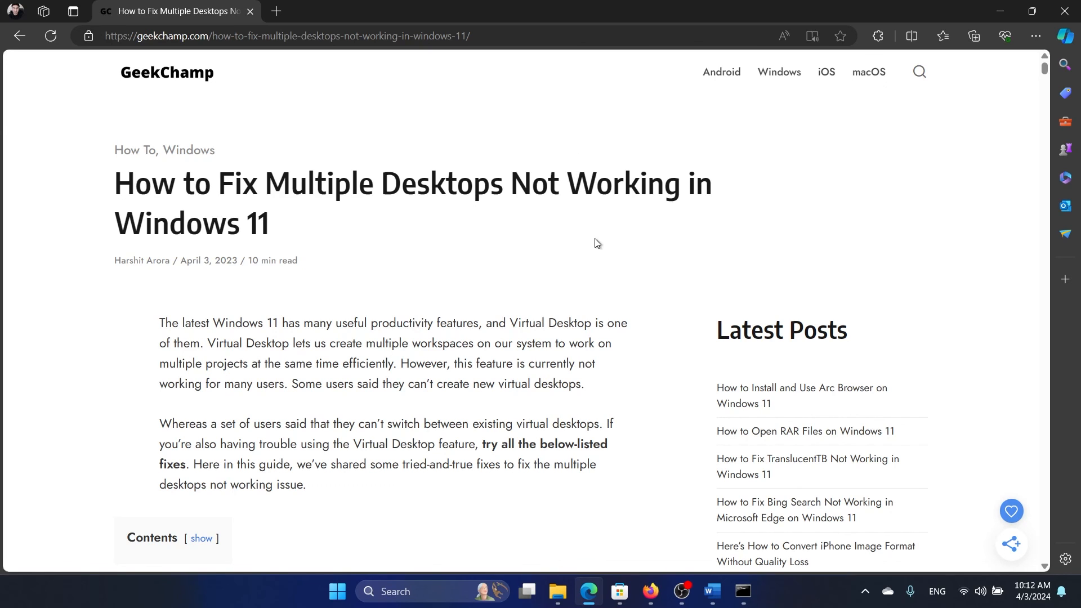
{"action": "mouse_move", "coordinate": [584, 249]}
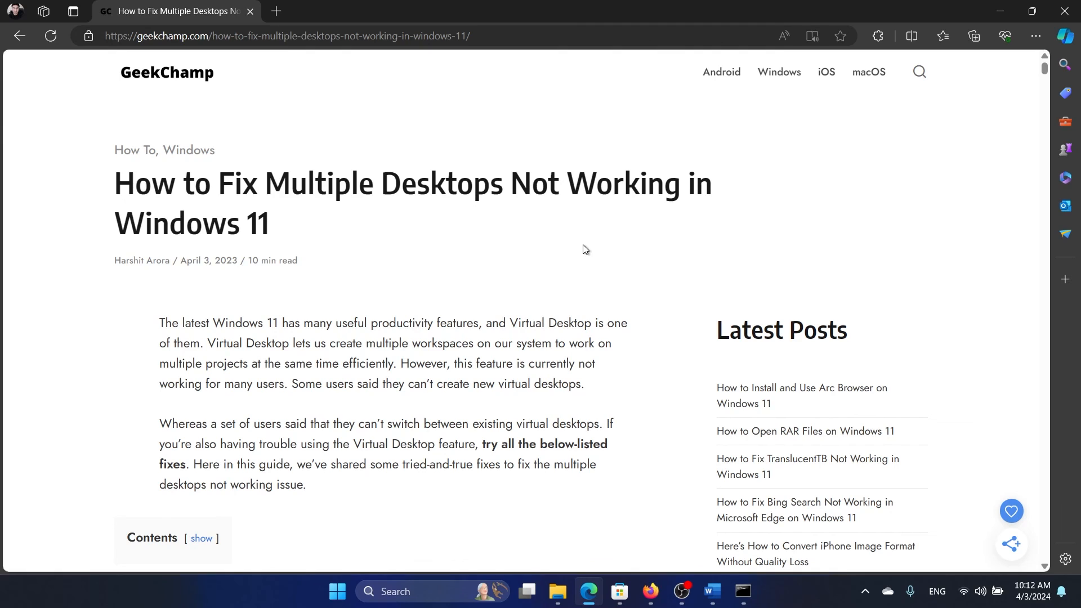